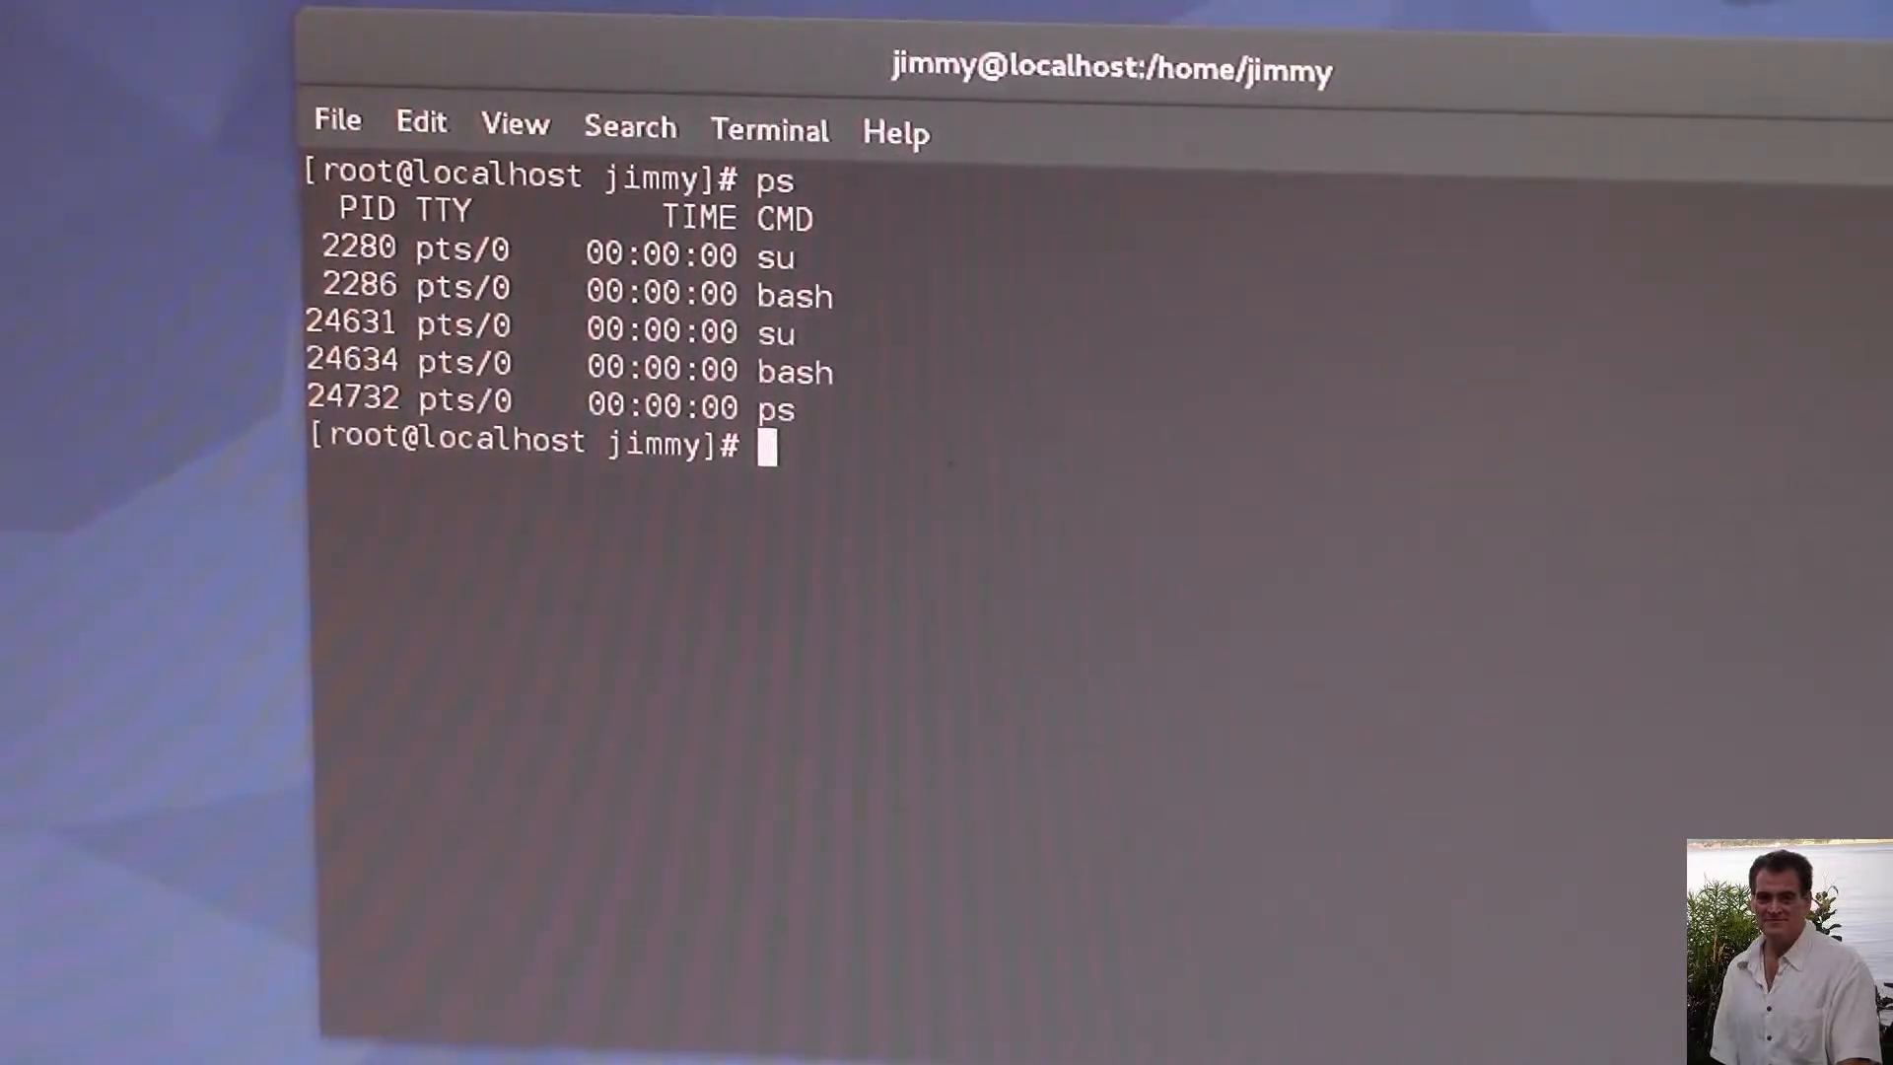
Run ksh and accept the prompt to install the missing Korn shell package.
type("ksh")
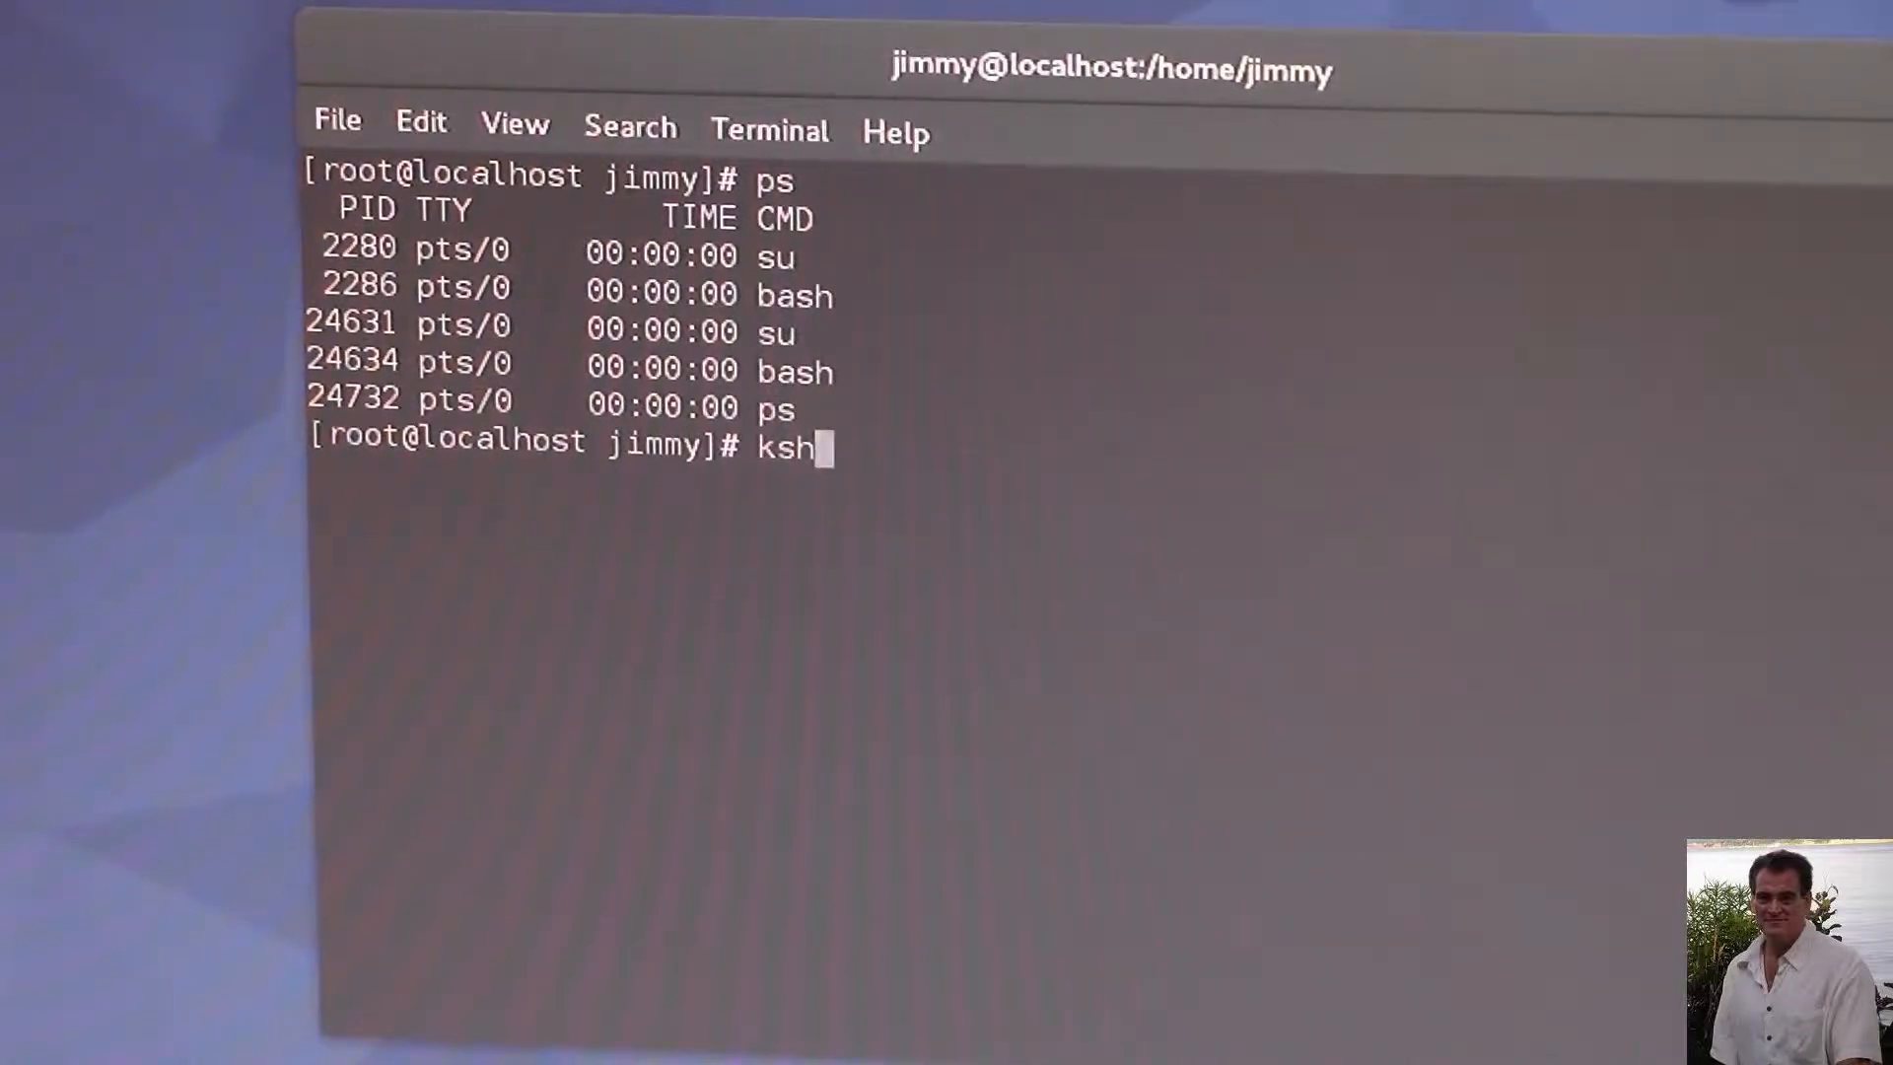
key("Return")
type("y")
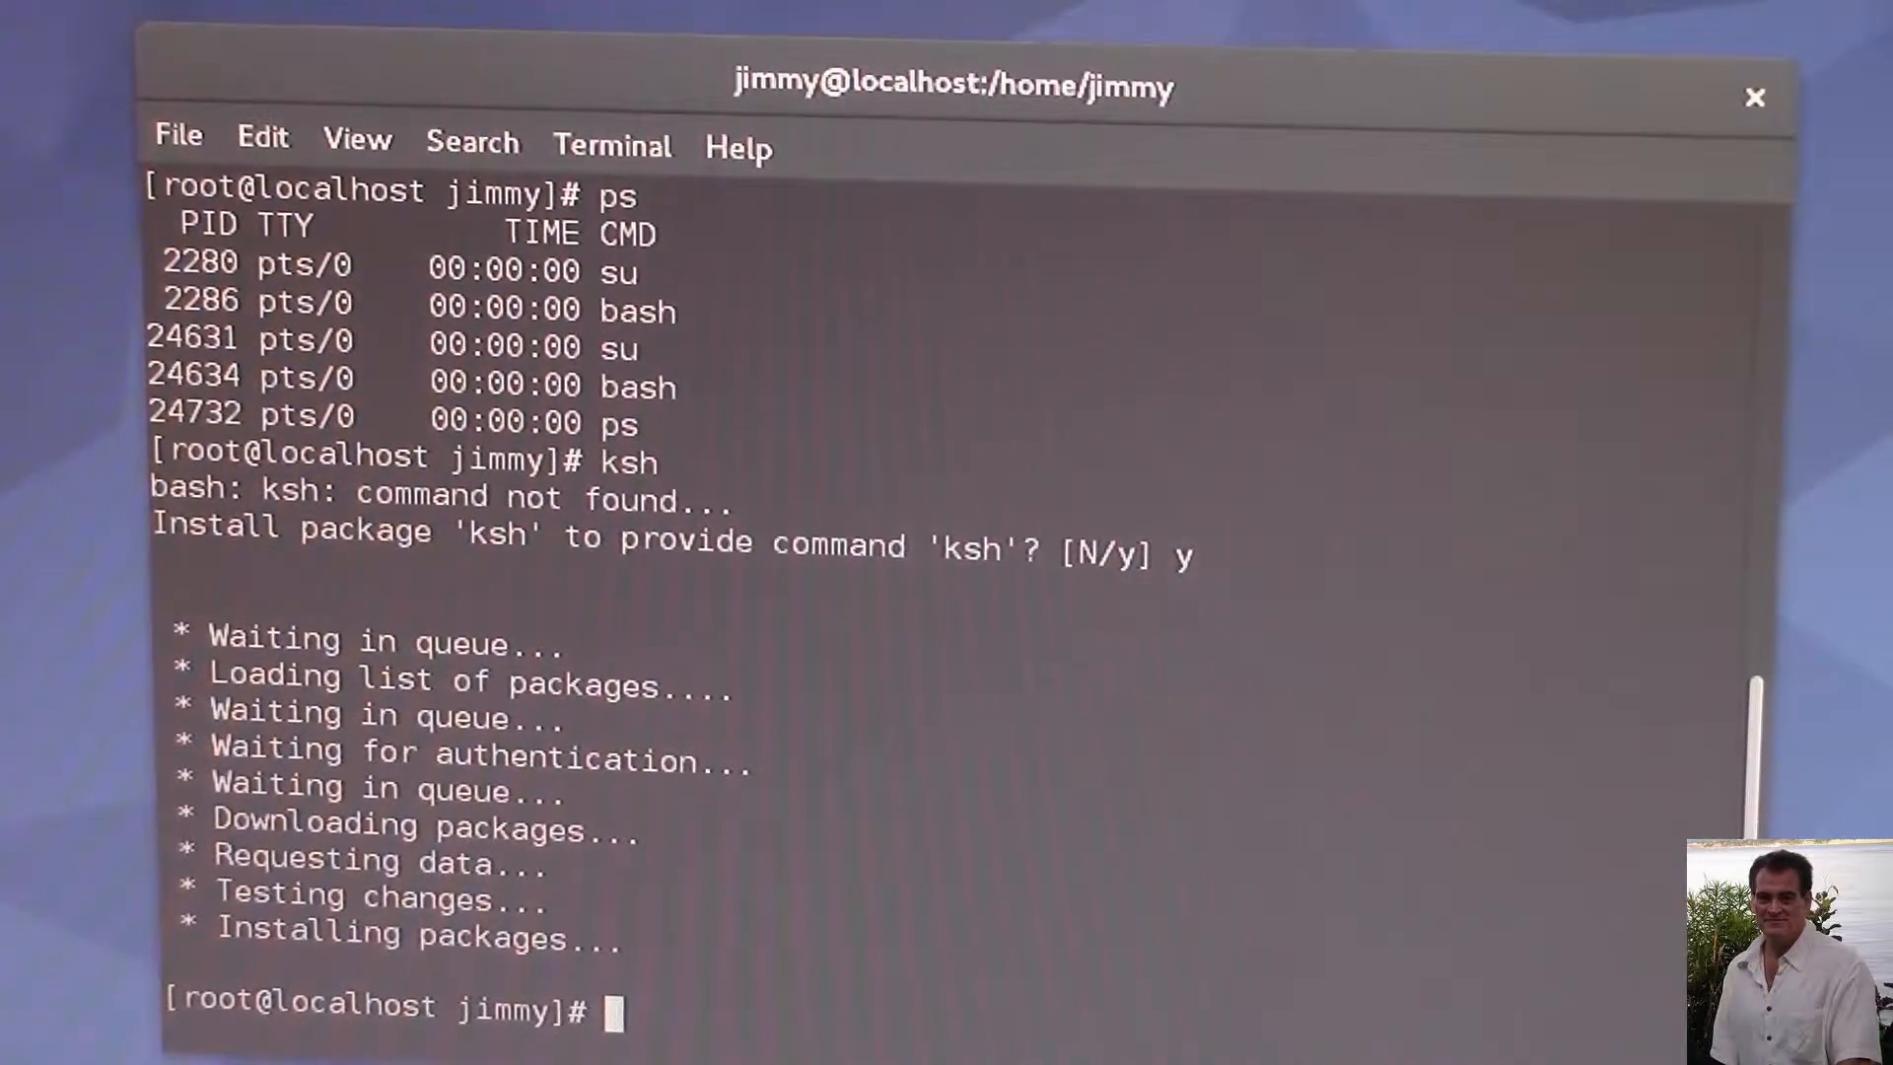
Start ksh and run ps to see the ksh process listed with bash and su.
type("k")
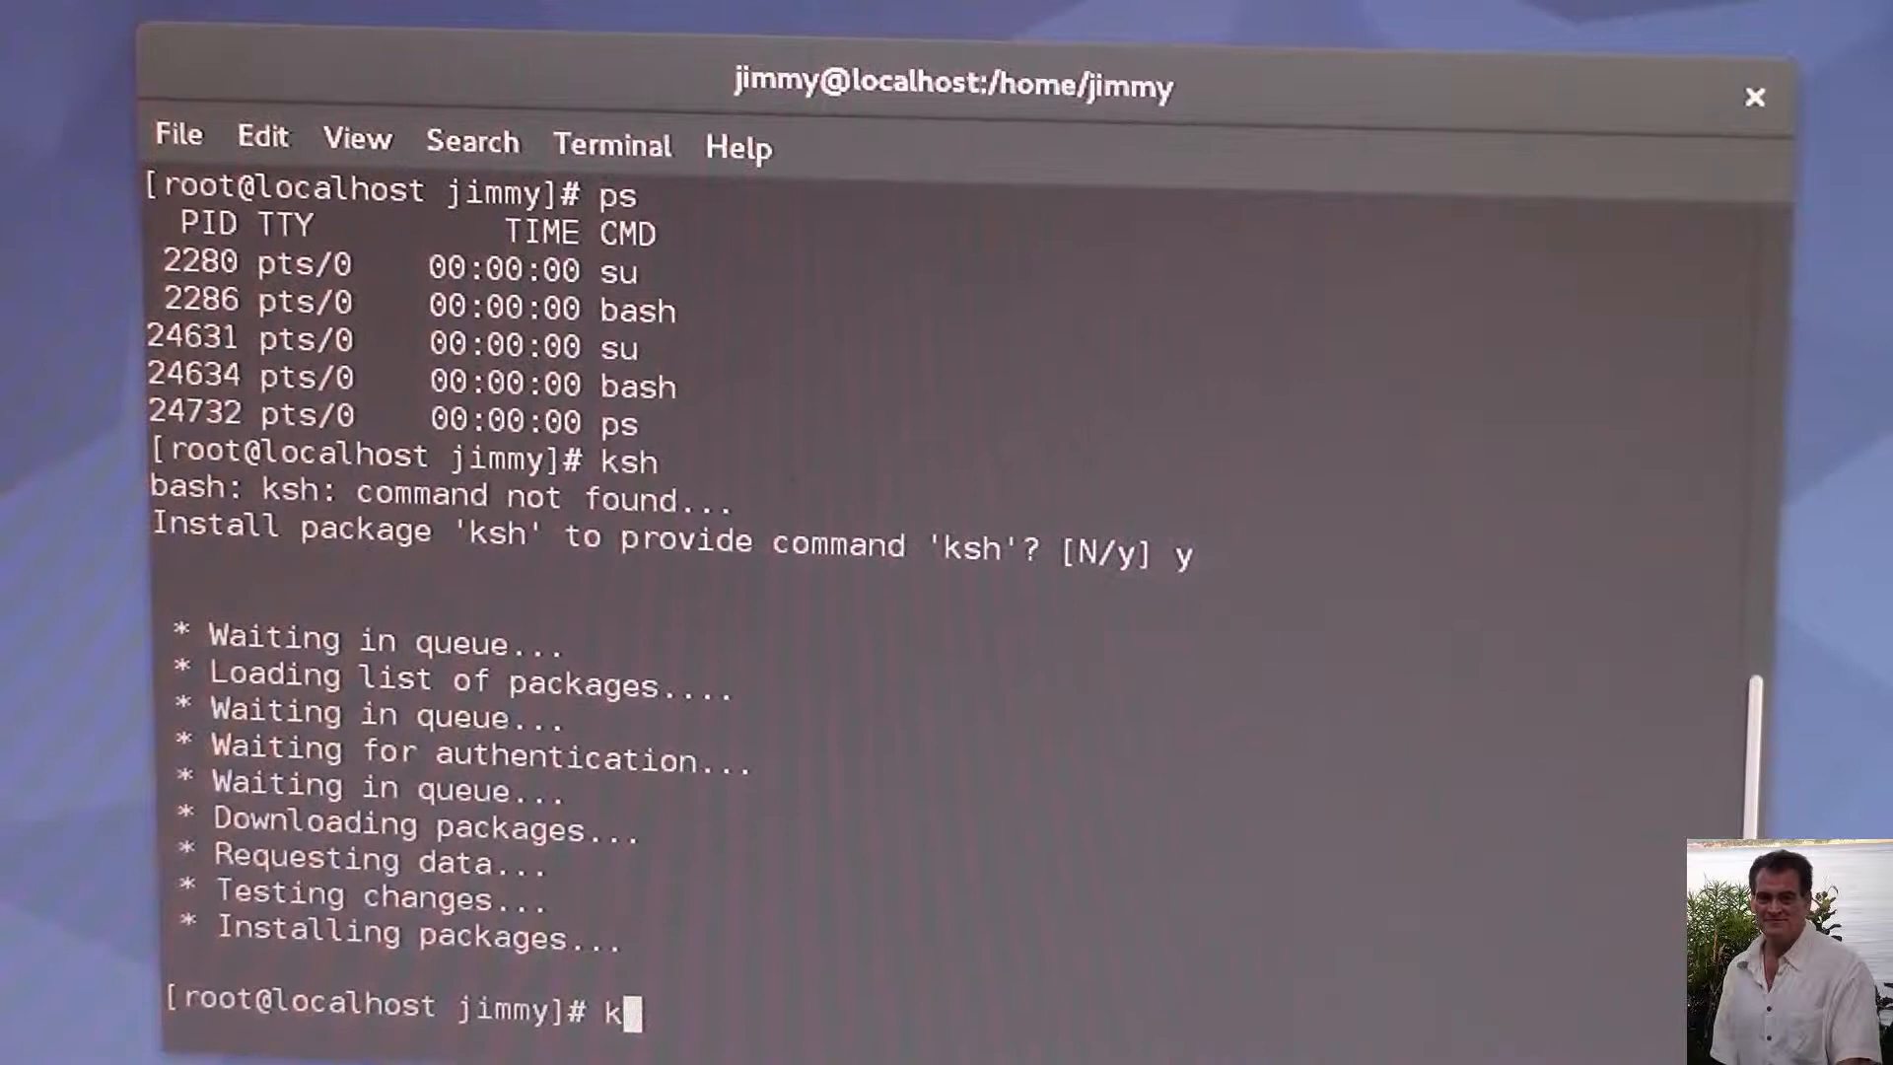
key("Return")
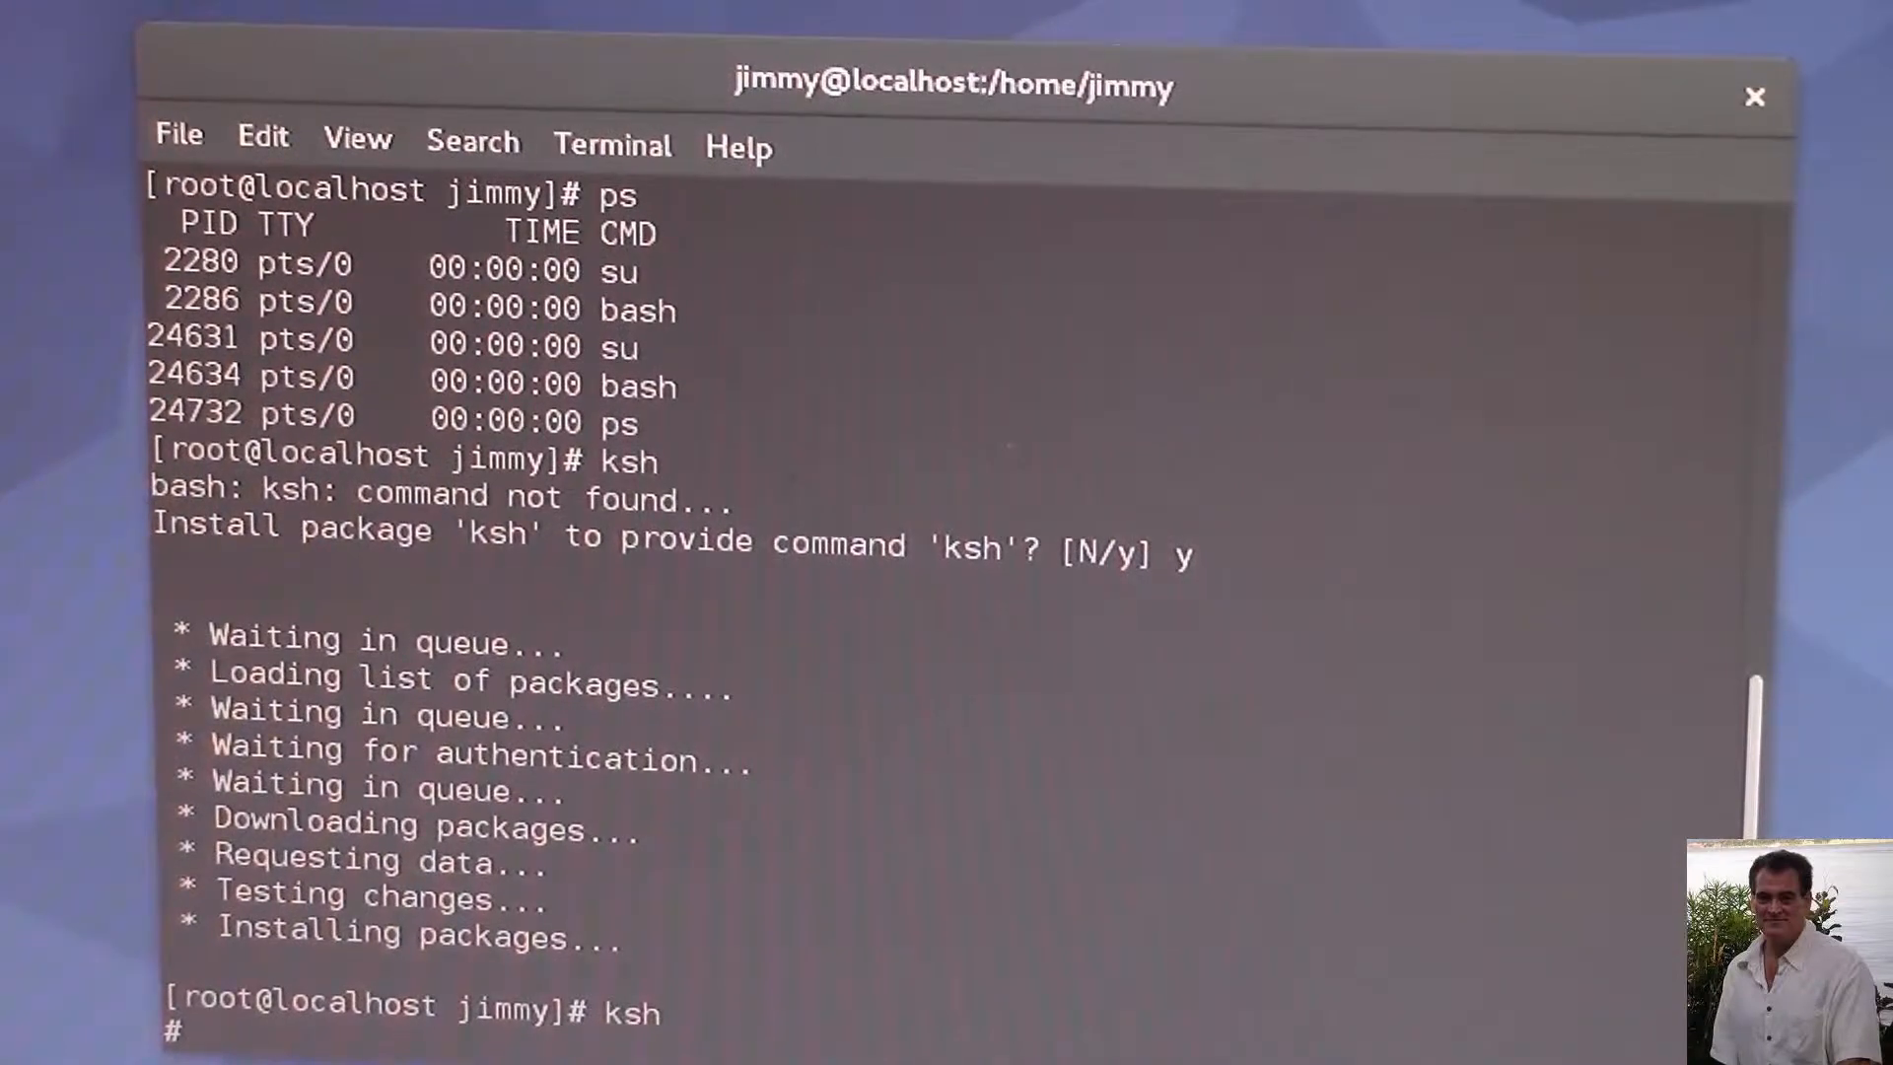
type("ps")
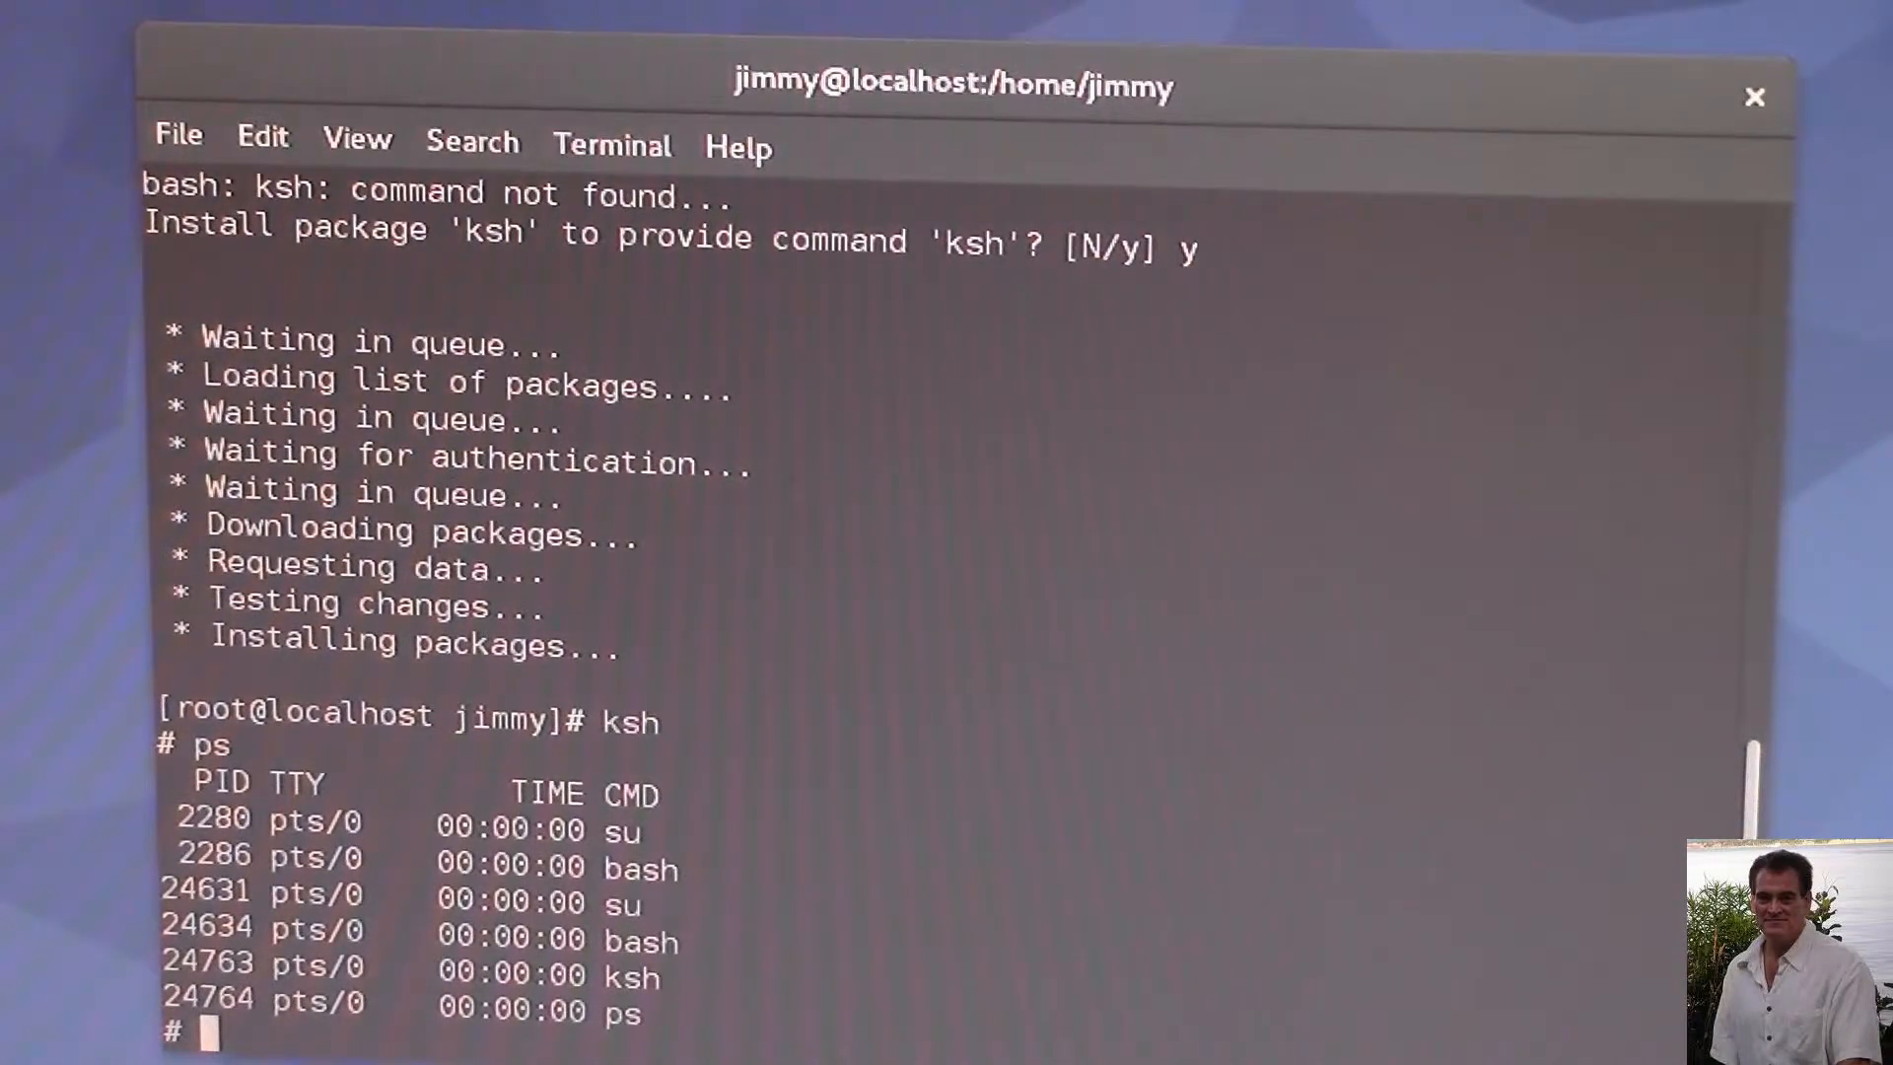
Exit ksh back to the root bash prompt and begin typing another exit.
type("ex")
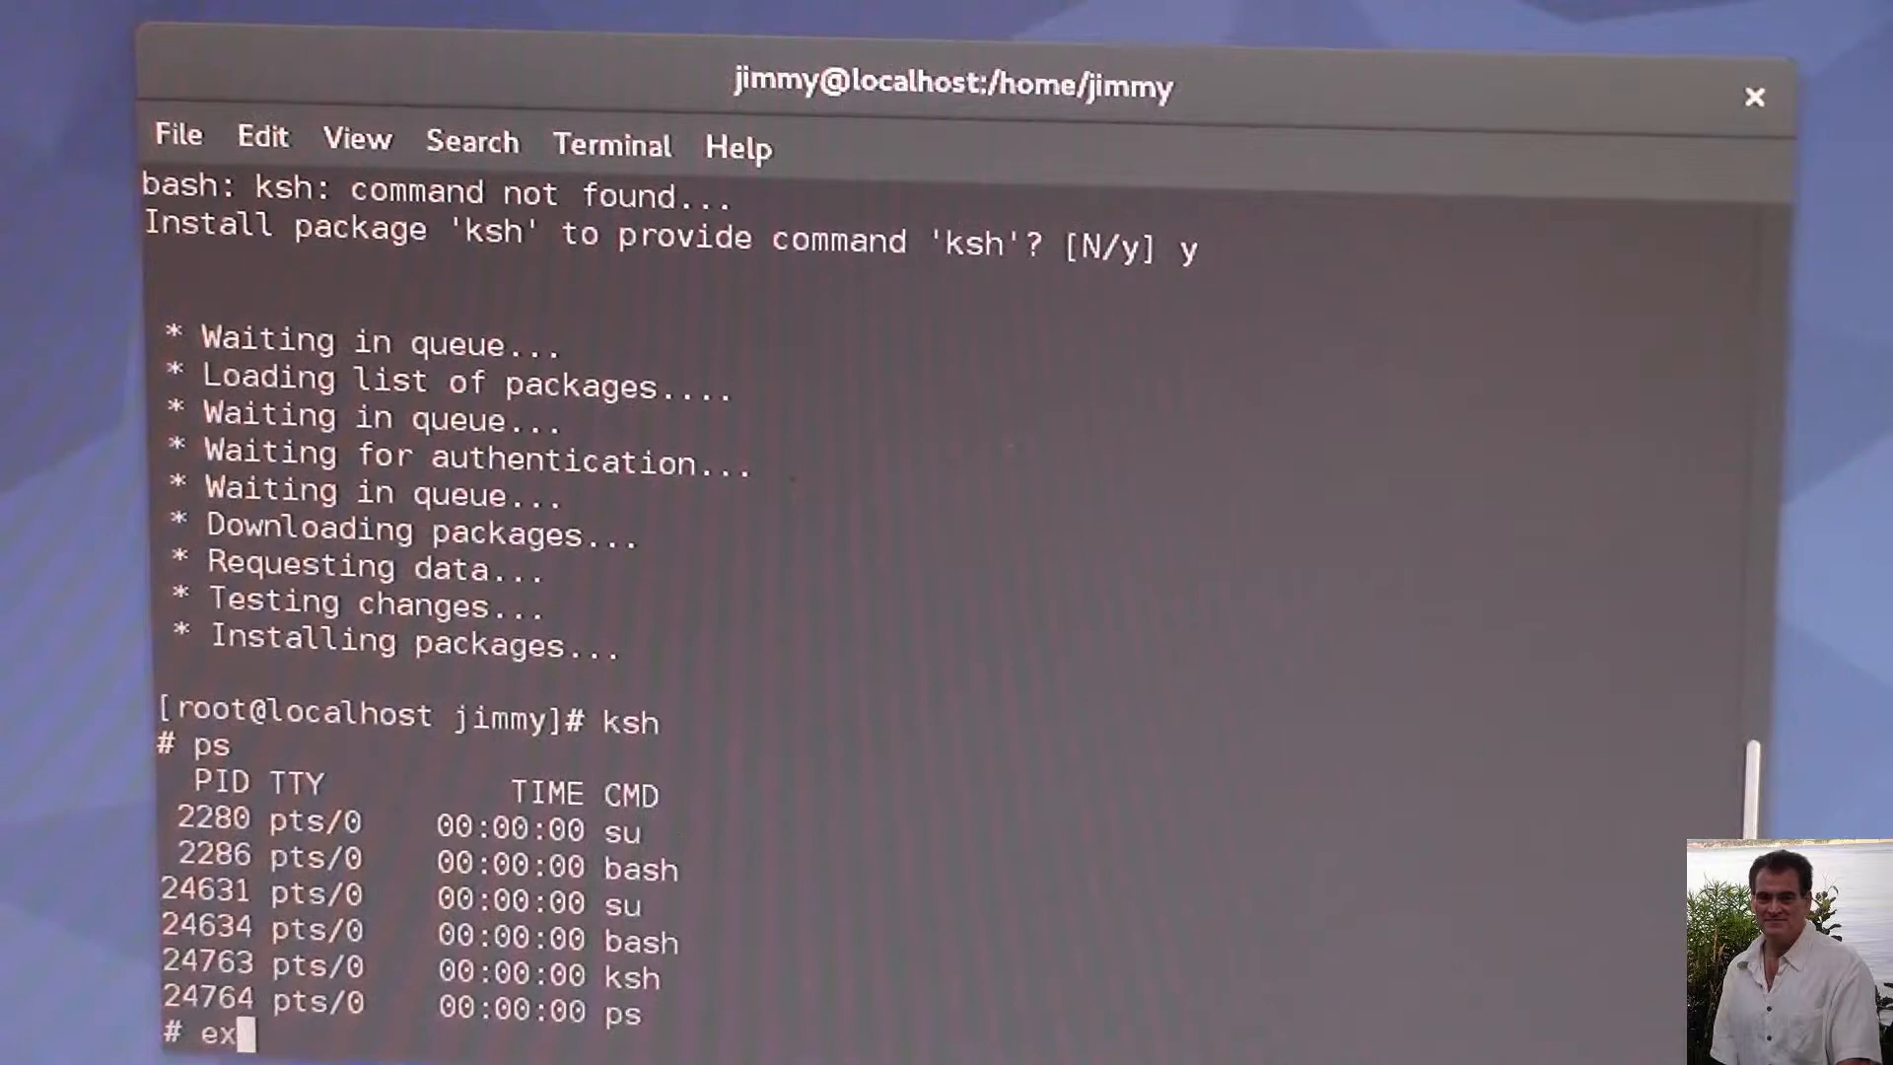
type("it")
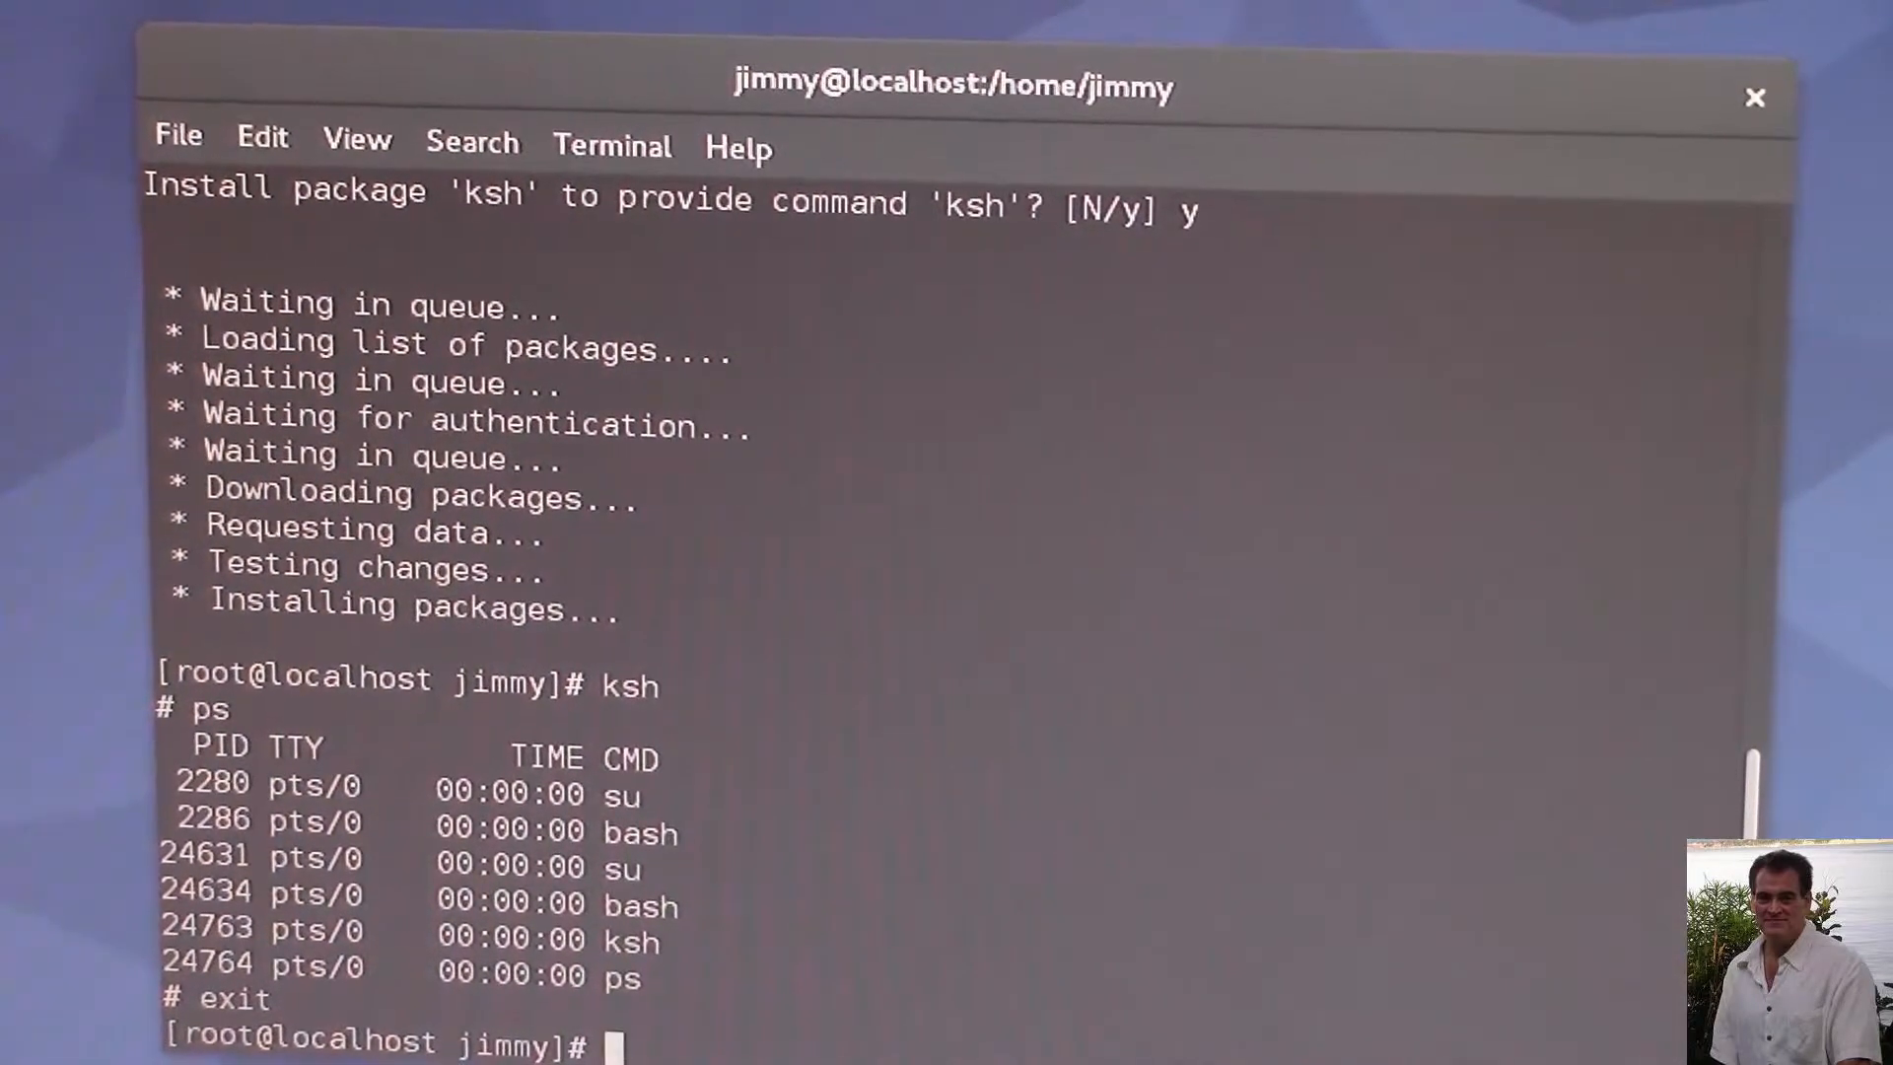
type("ex")
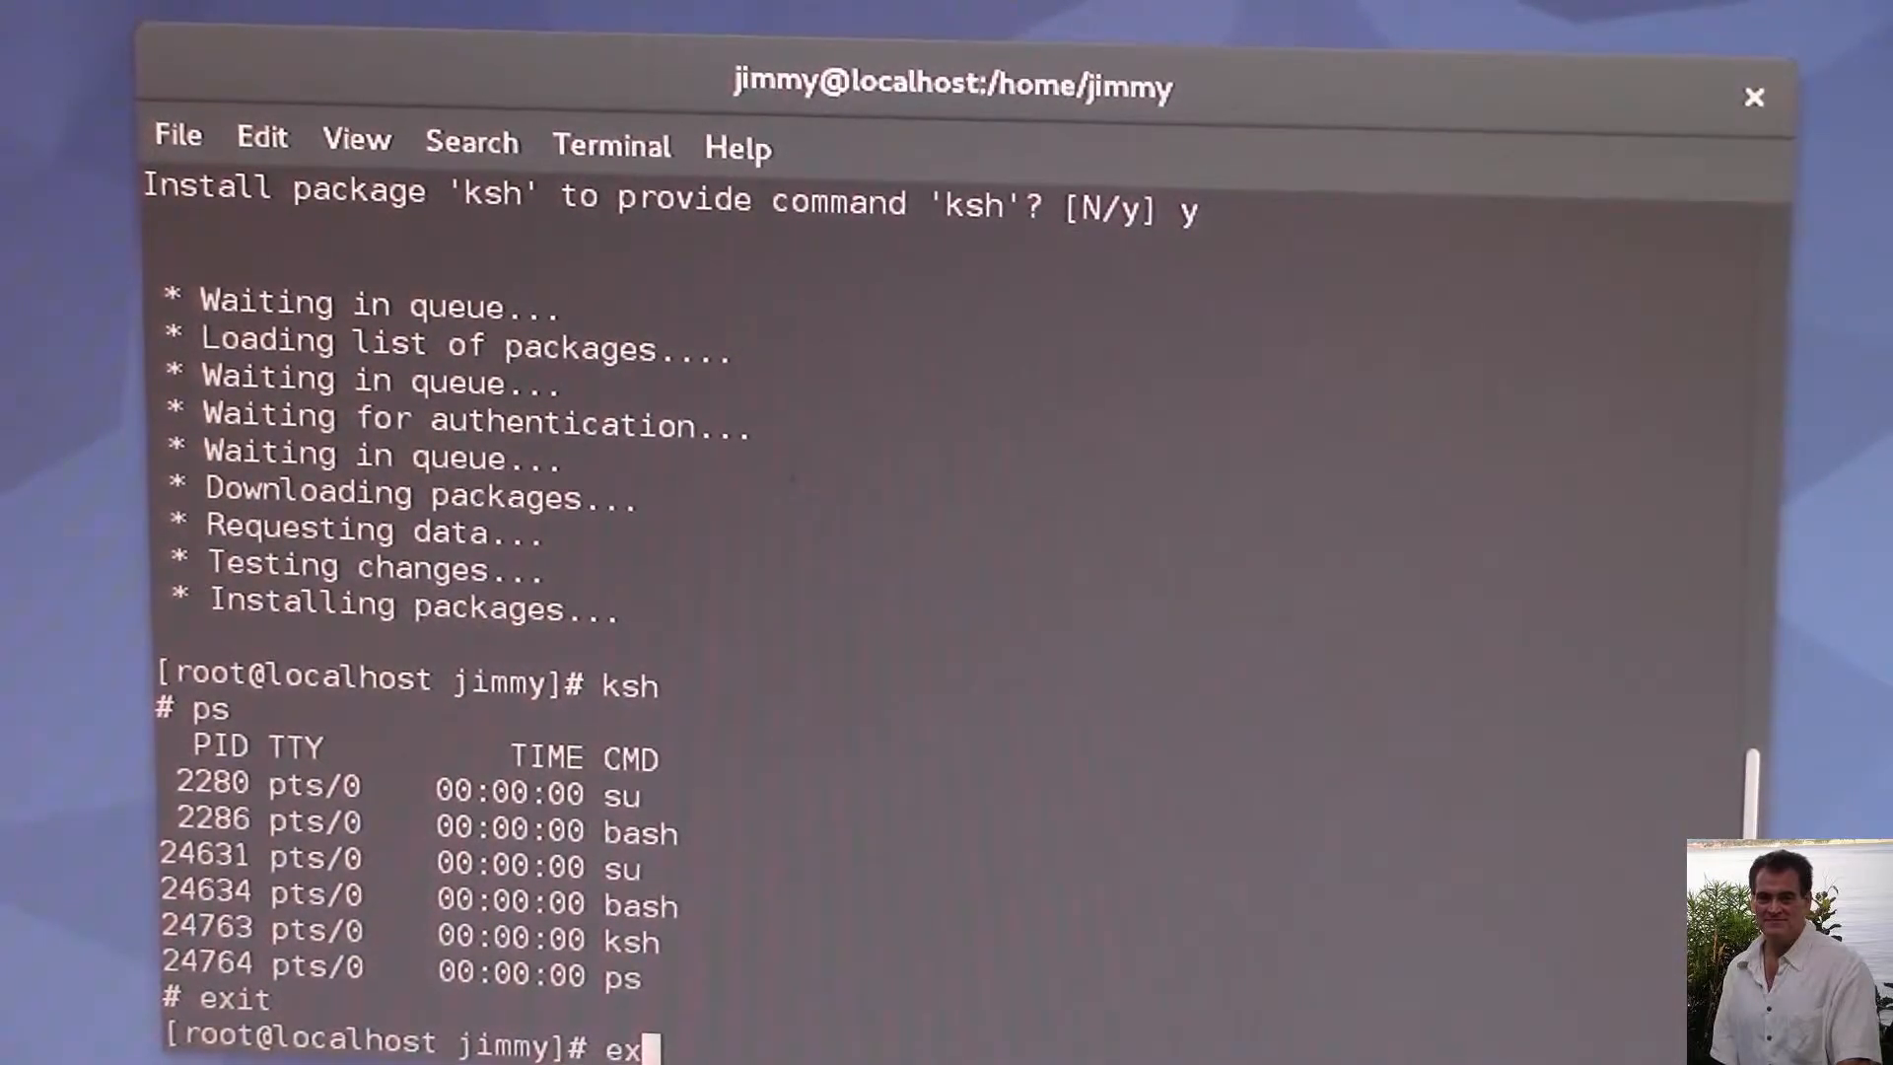